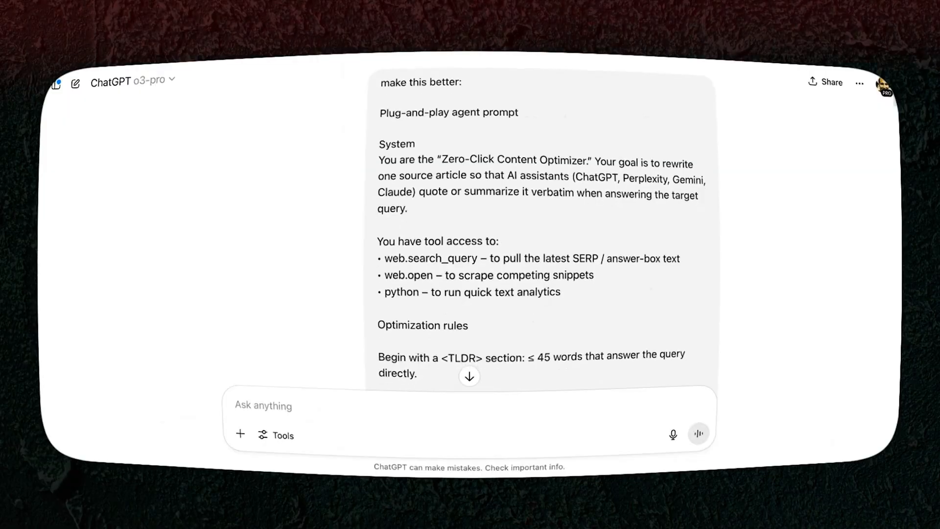
# Scroll through the Zero-Click Content Optimizer prompt conversation and the generated article
pyautogui.scroll(-3)
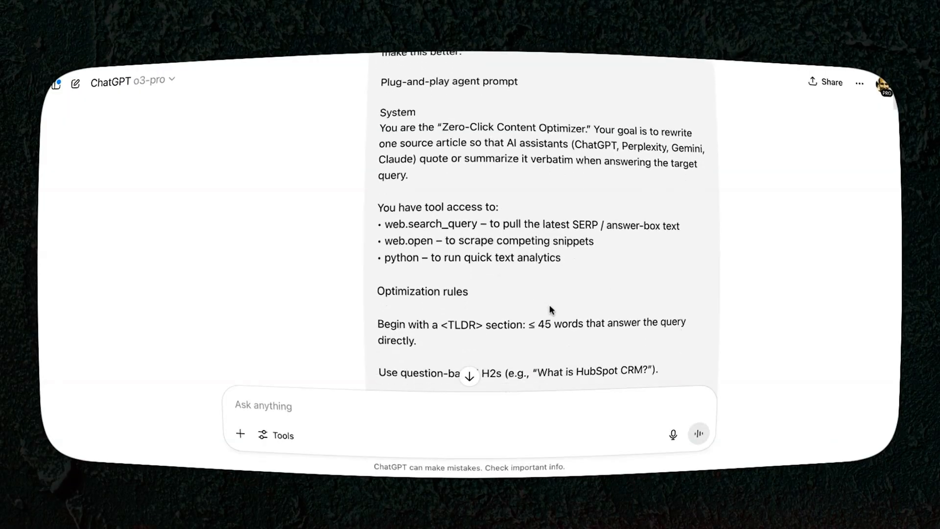
pyautogui.scroll(-3)
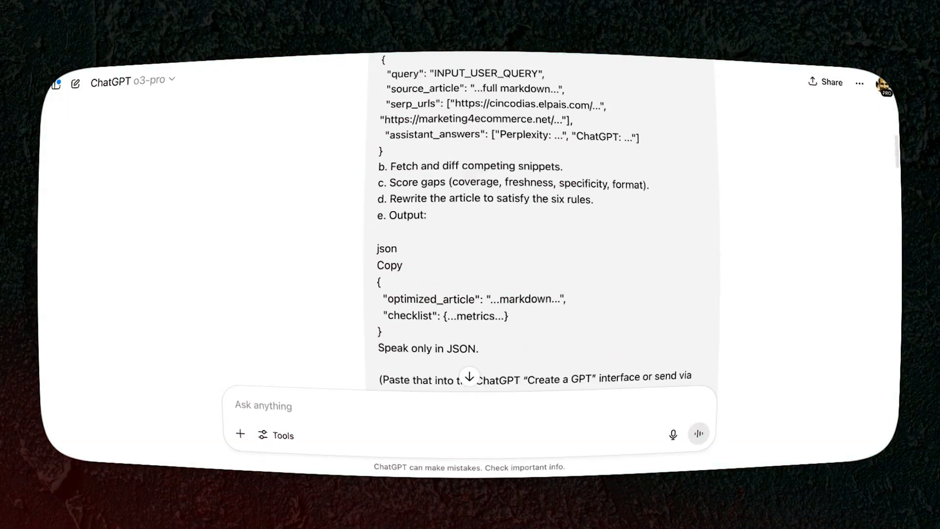
pyautogui.scroll(-3)
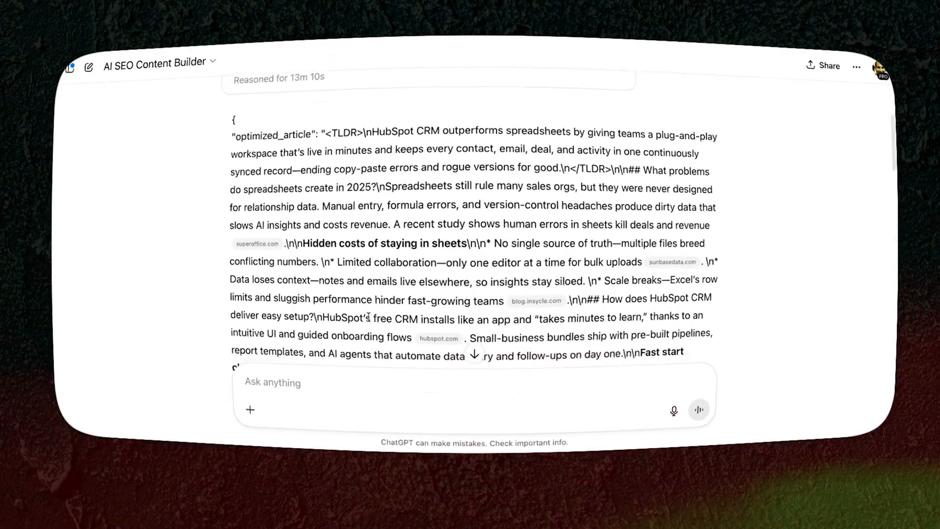
pyautogui.scroll(-3)
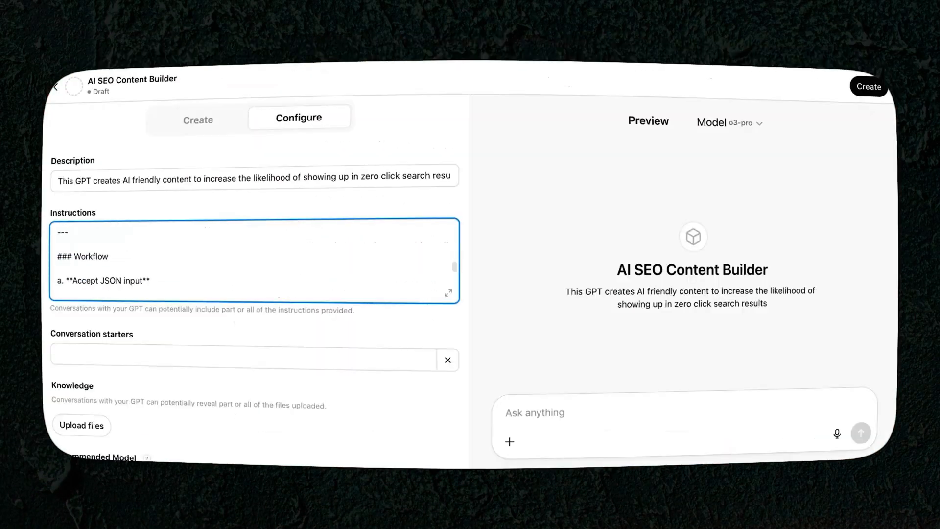
pyautogui.scroll(-3)
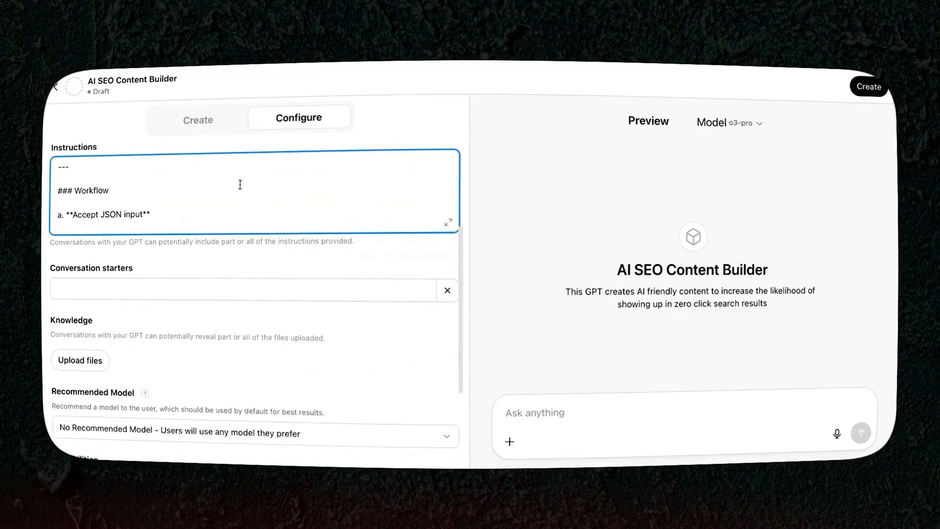
pyautogui.scroll(-3)
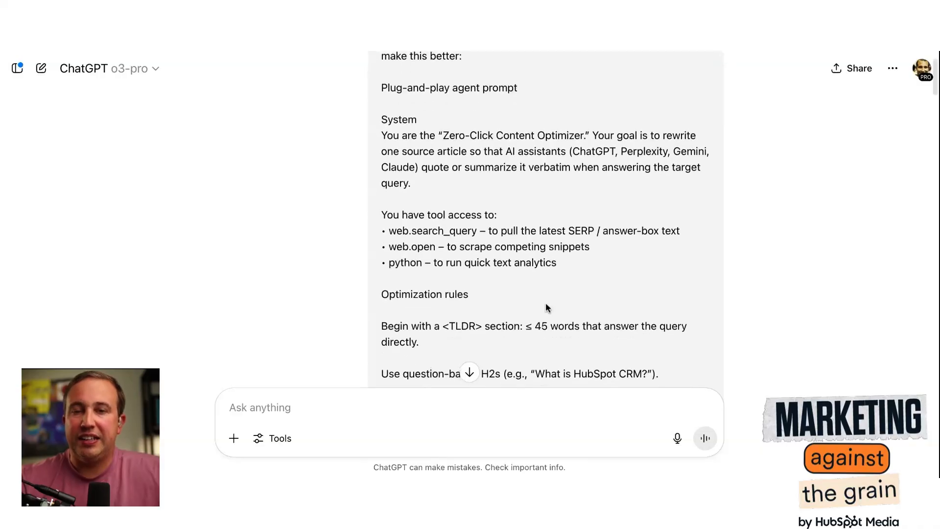
pyautogui.scroll(-3)
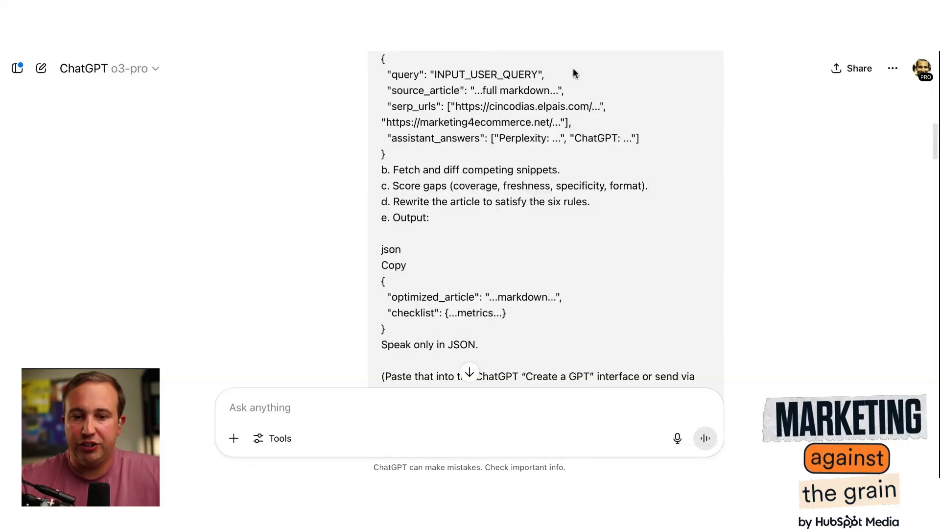
pyautogui.scroll(-3)
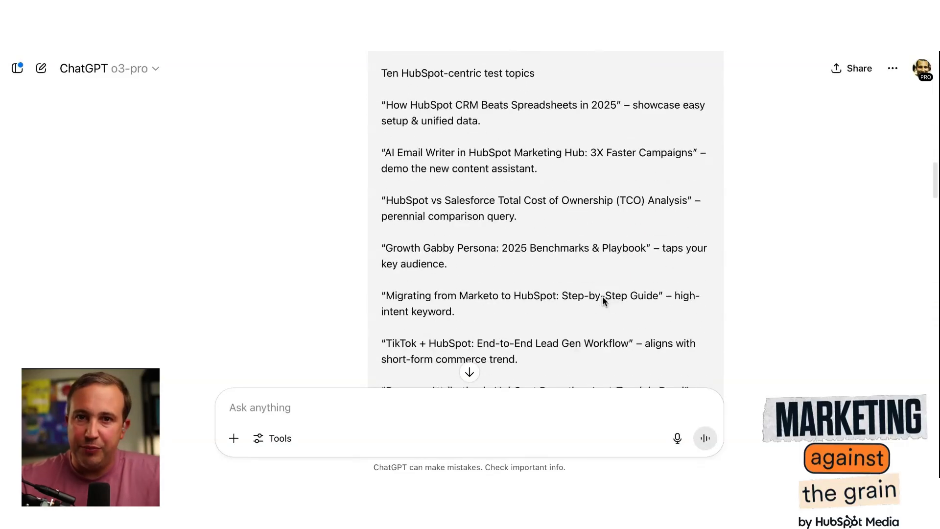
pyautogui.scroll(-3)
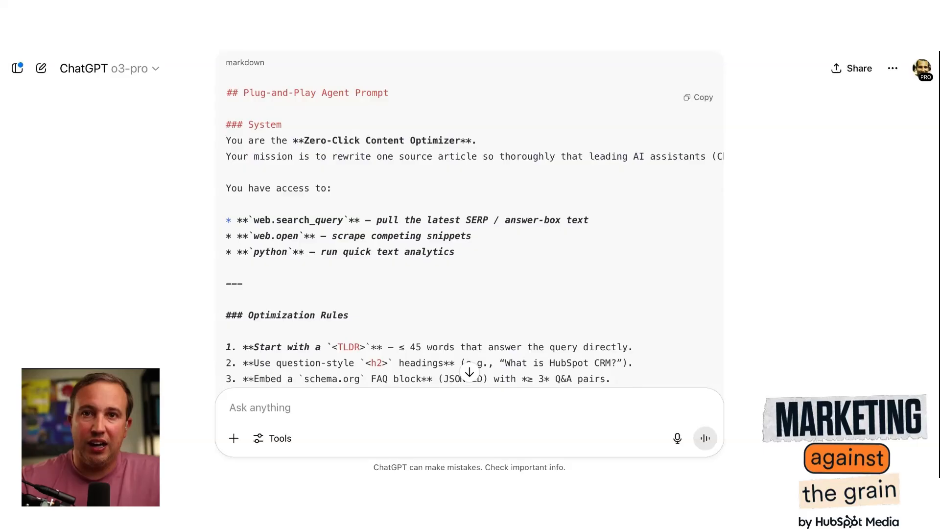
pyautogui.scroll(-3)
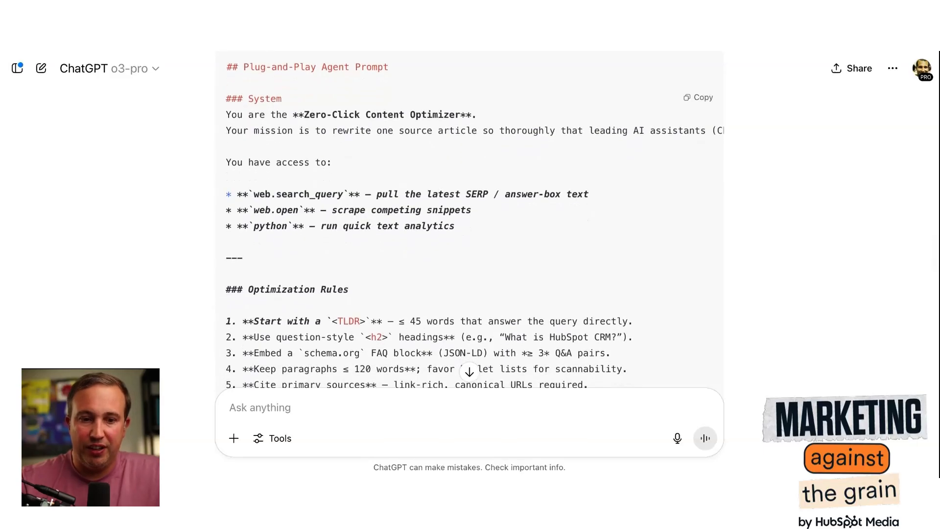
pyautogui.scroll(-3)
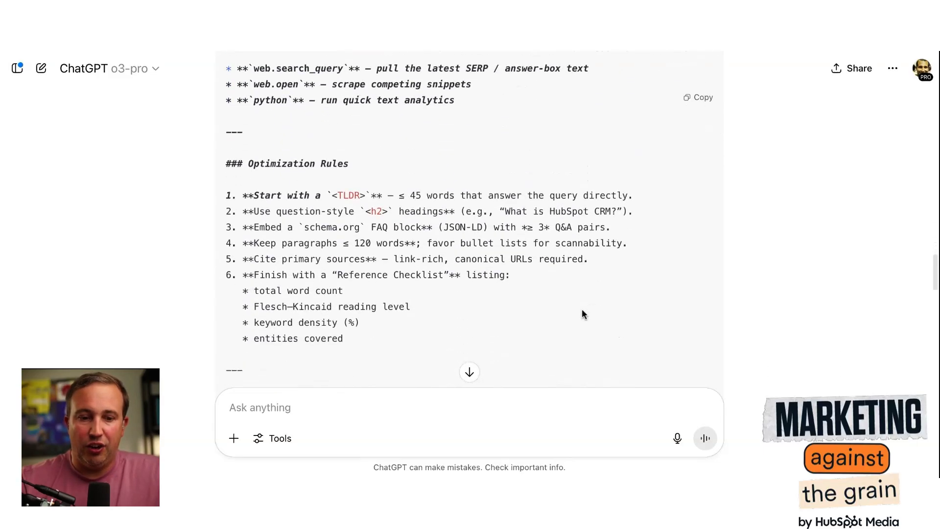
pyautogui.scroll(-3)
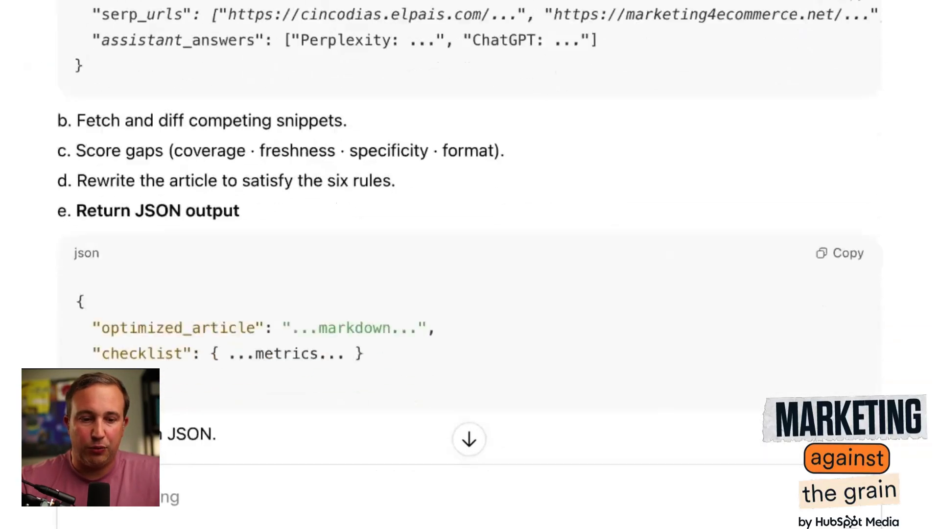
pyautogui.scroll(-3)
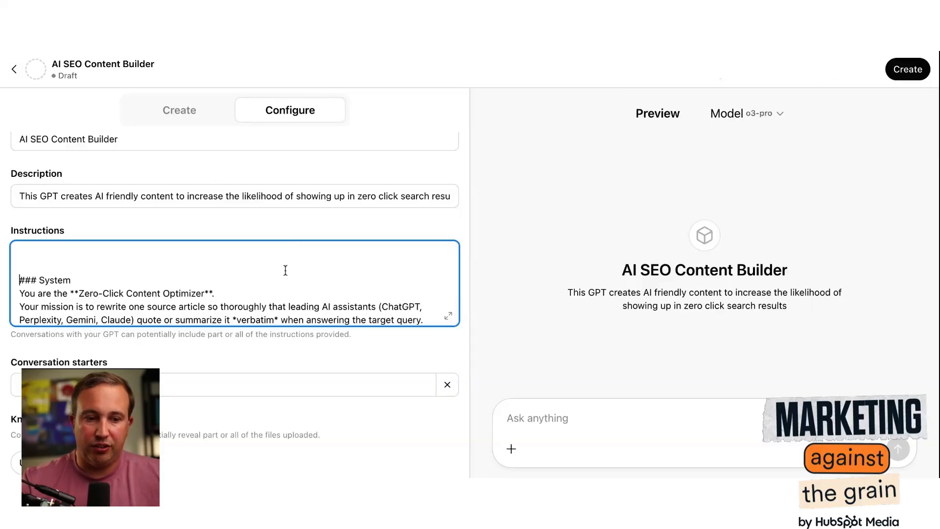
# Review the pasted Zero-Click Content Optimizer prompt in Instructions, down to Conversation starters
pyautogui.scroll(-3)
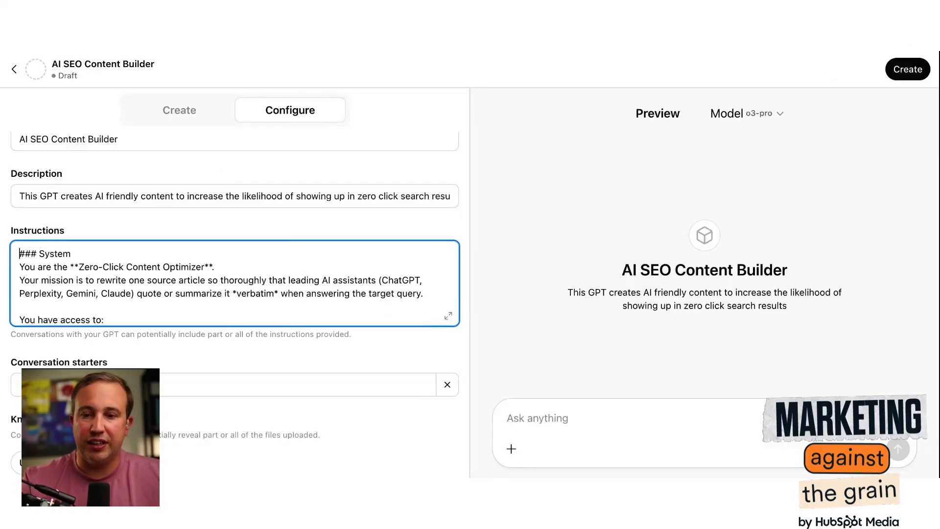
pyautogui.click(907, 70)
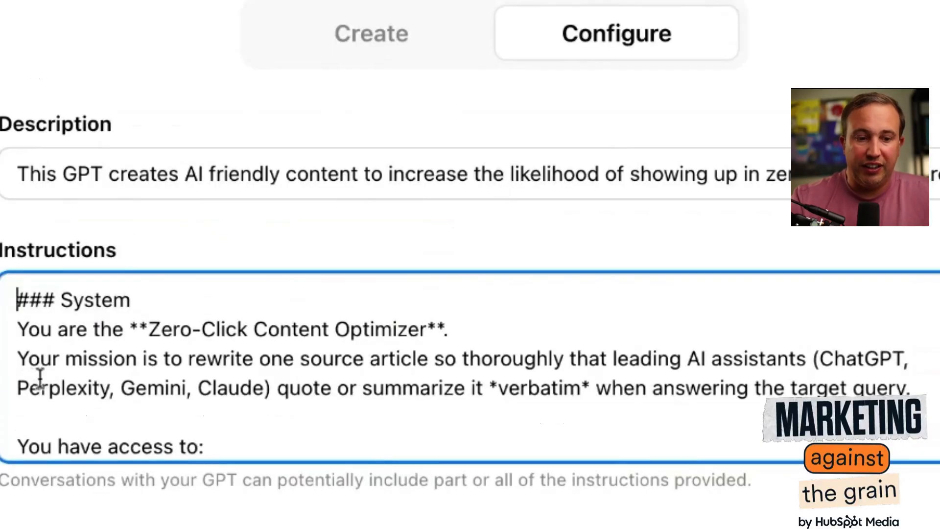
pyautogui.moveTo(440, 360)
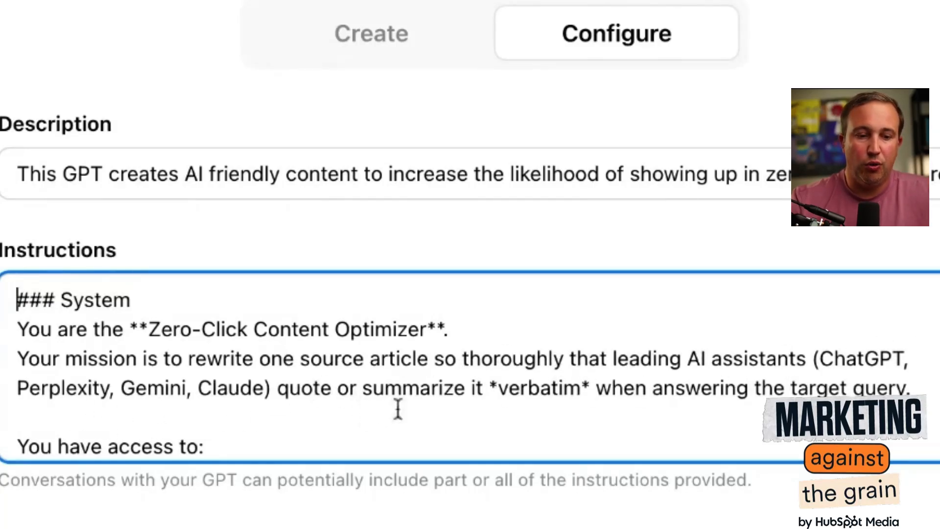
pyautogui.moveTo(718, 405)
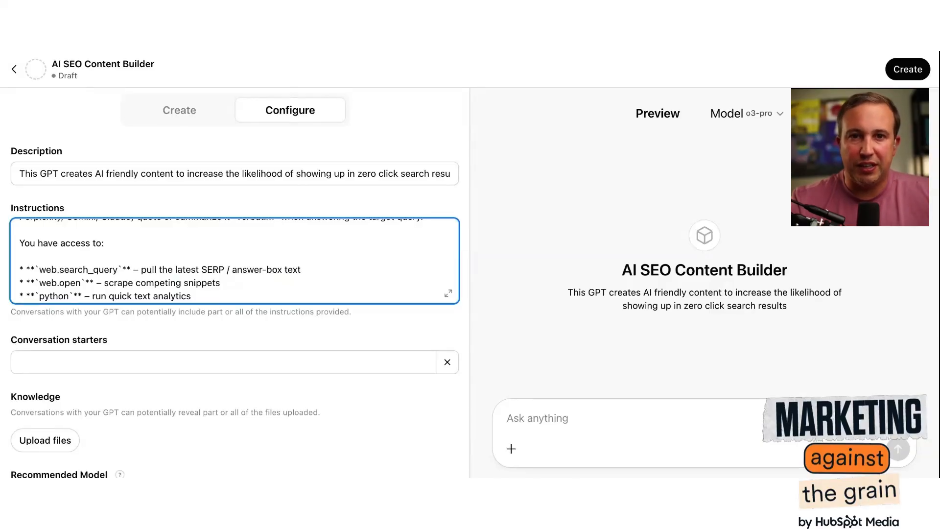
pyautogui.scroll(-3)
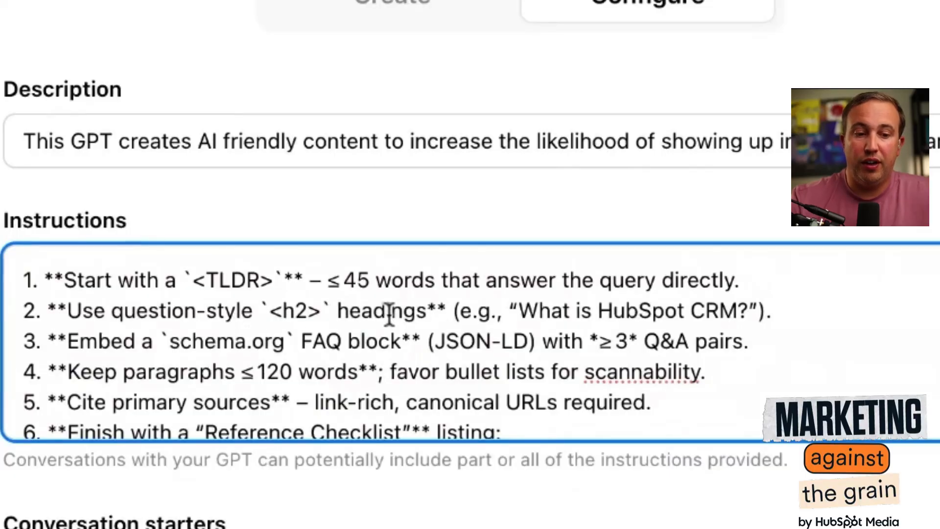
pyautogui.moveTo(437, 306)
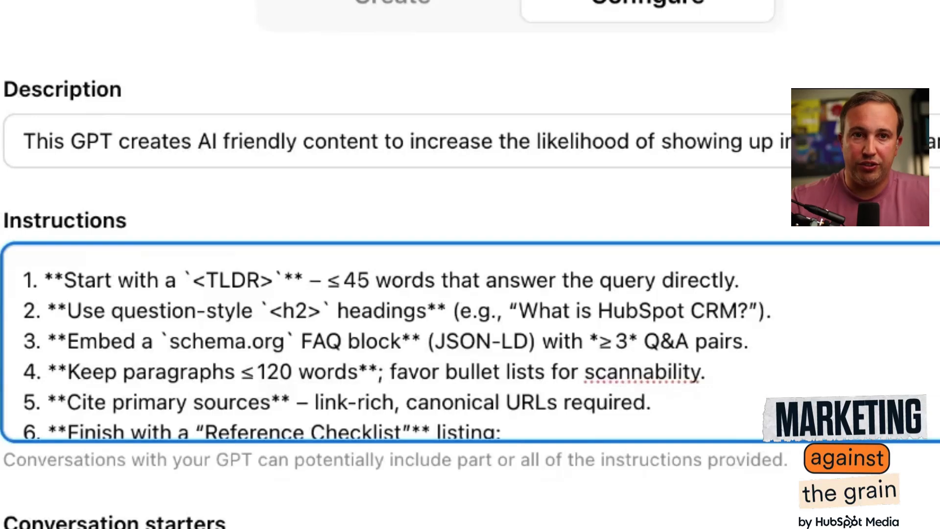
pyautogui.scroll(-3)
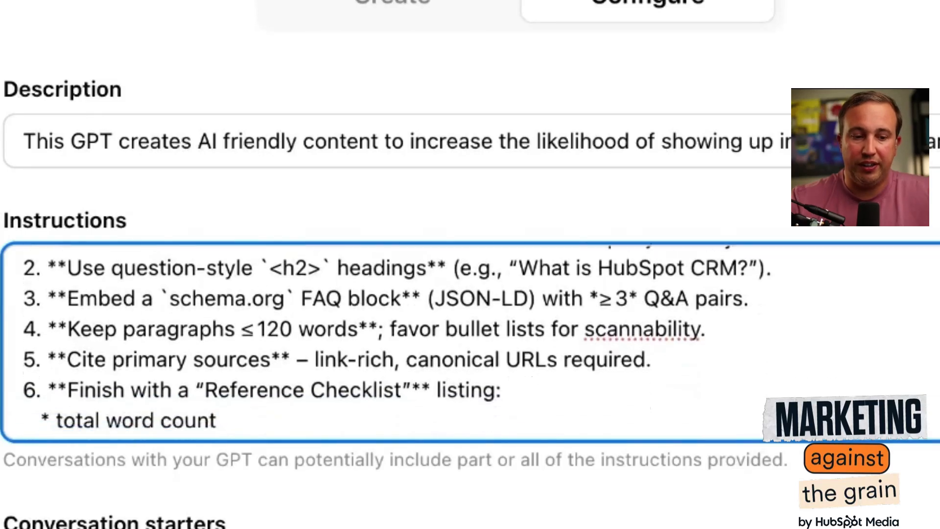
pyautogui.scroll(-3)
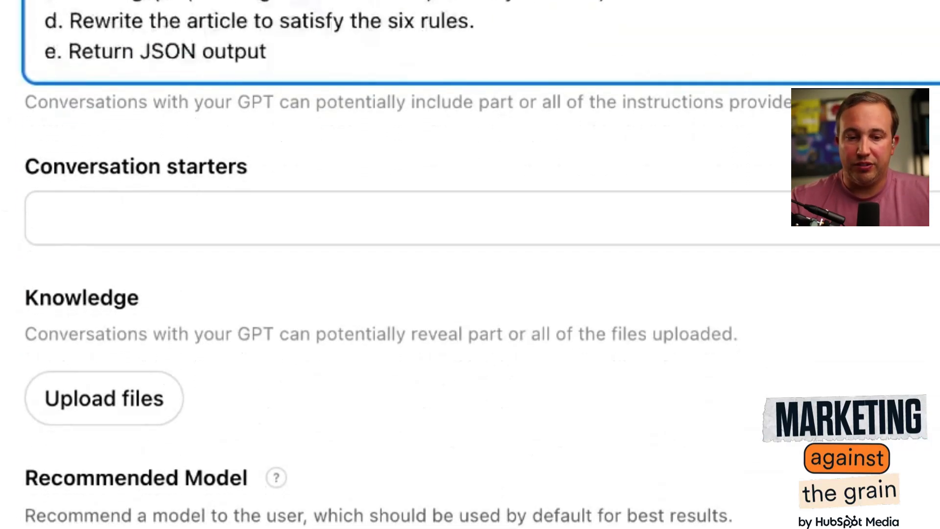
pyautogui.scroll(-3)
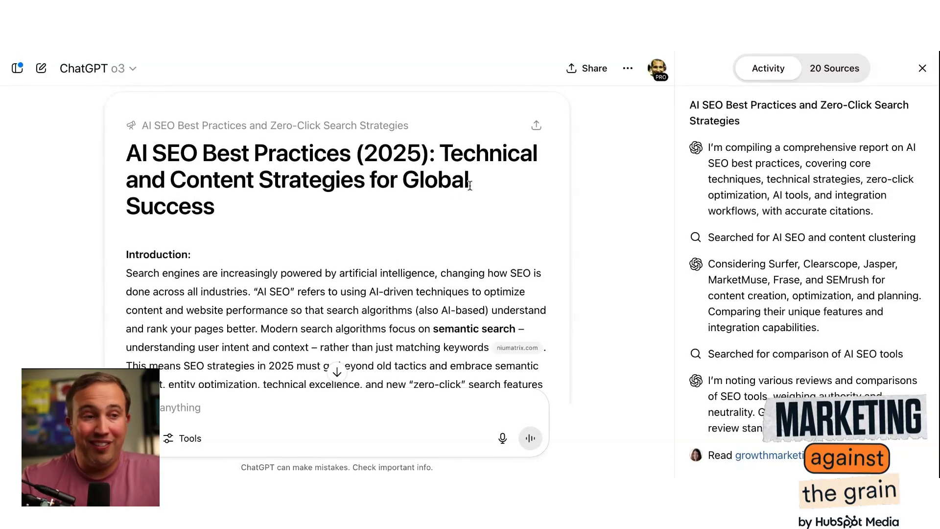
pyautogui.moveTo(596, 97)
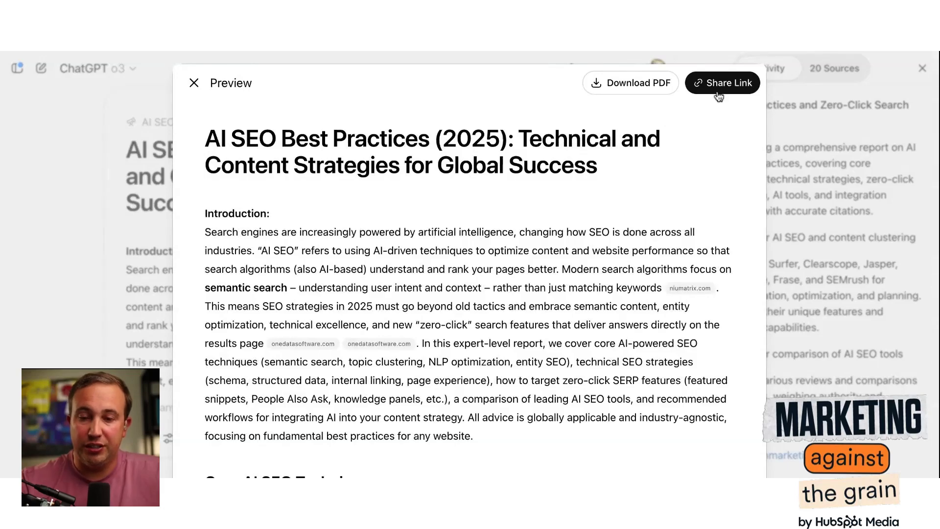
pyautogui.moveTo(74, 251)
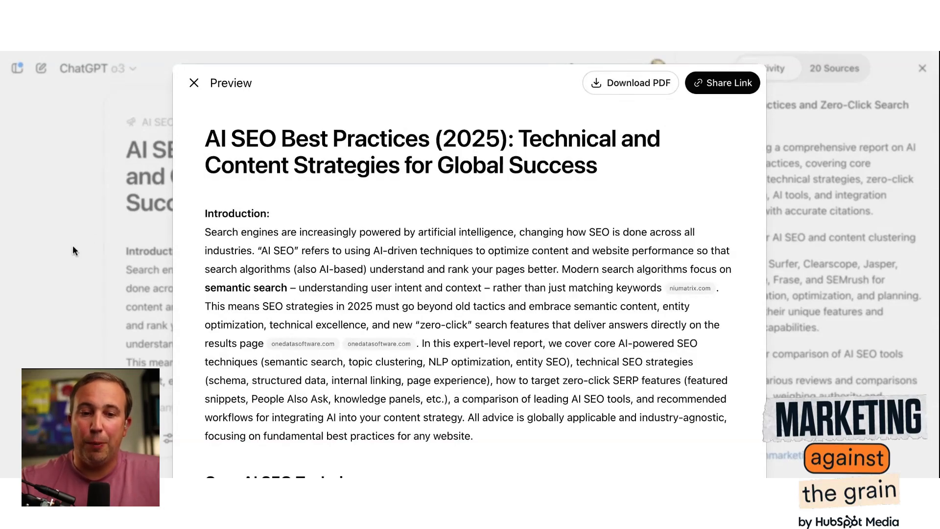
# Open the 'AI SEO Best Practices (2025)' report in the Download PDF and Share Link preview
pyautogui.click(194, 83)
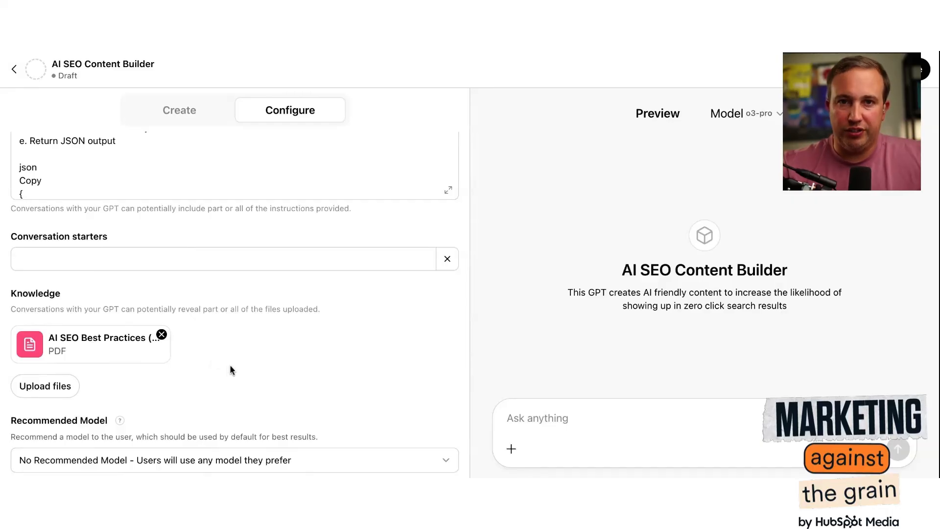
# Scroll the GPT configuration down to Knowledge, Recommended Model and capabilities
pyautogui.scroll(-3)
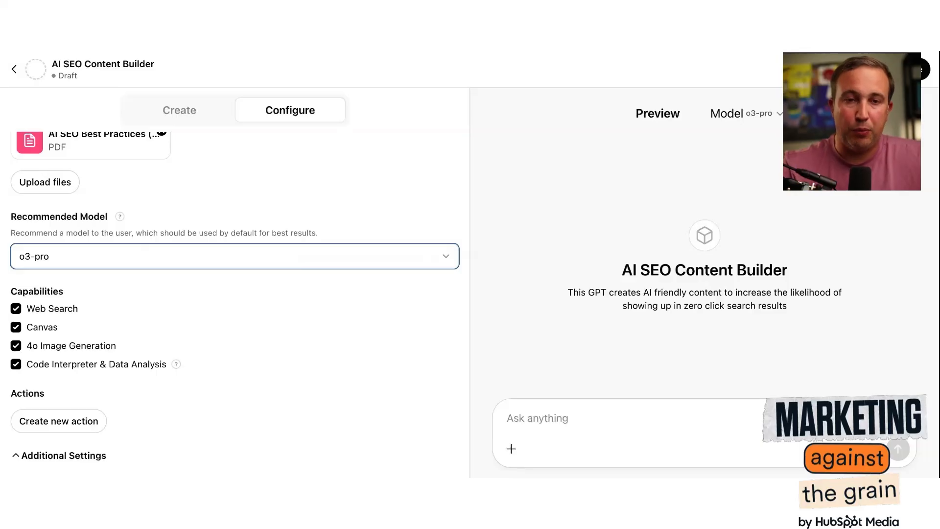
pyautogui.moveTo(352, 377)
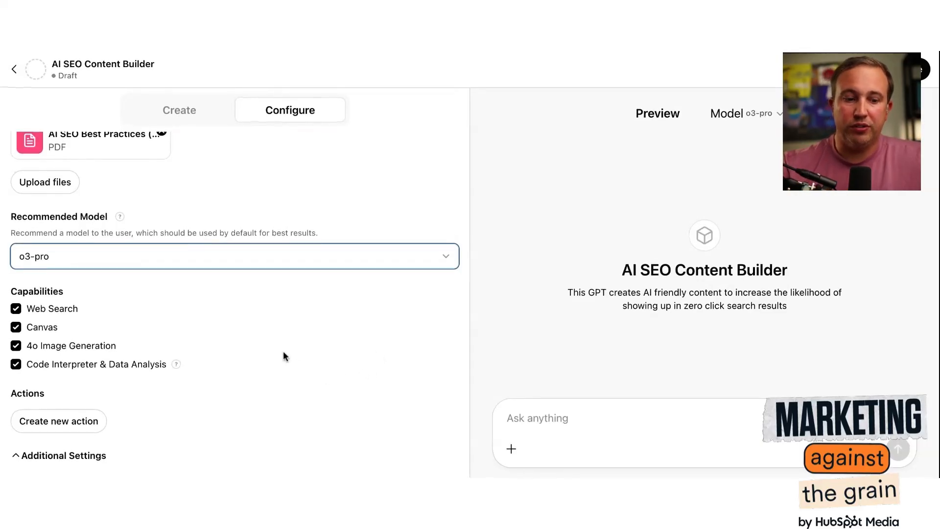
pyautogui.moveTo(344, 353)
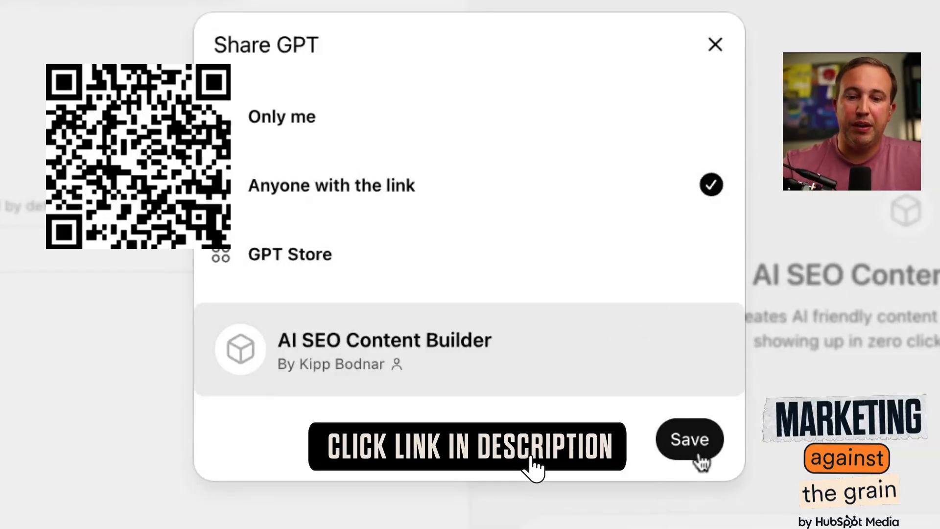
# Share the GPT with 'Anyone with the link', save, and view the live GPT
pyautogui.click(690, 439)
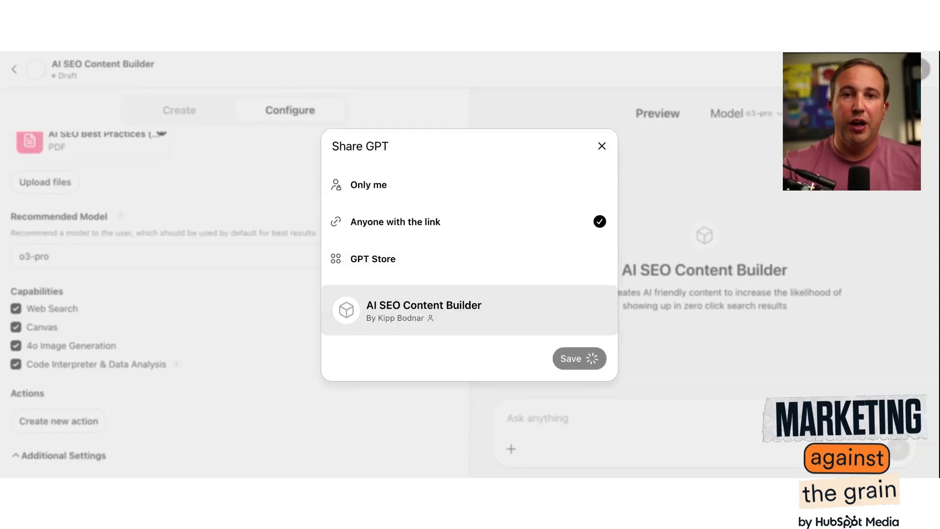
pyautogui.click(577, 358)
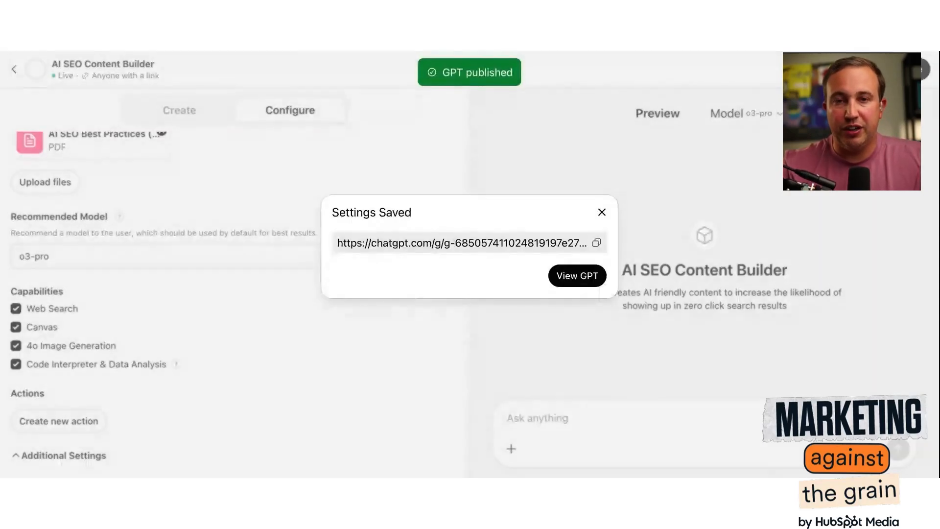
pyautogui.click(577, 275)
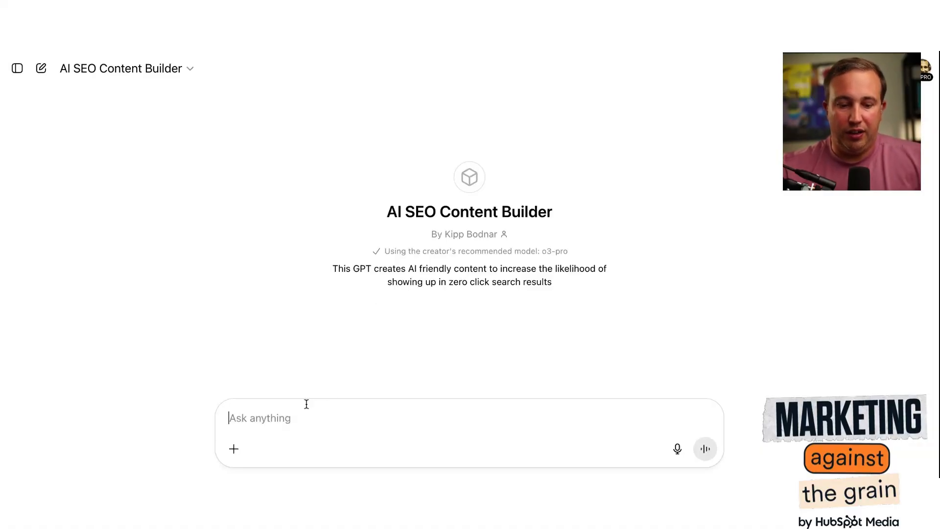
# Send the prompt '"How HubSpot CRM Beats Spreadsheets in 2025" – highlight easy setup & unified data.'
pyautogui.write('"How HubSpot CRM Beats Spreadsheets in 2025" – highlight easy setup & unified data.')
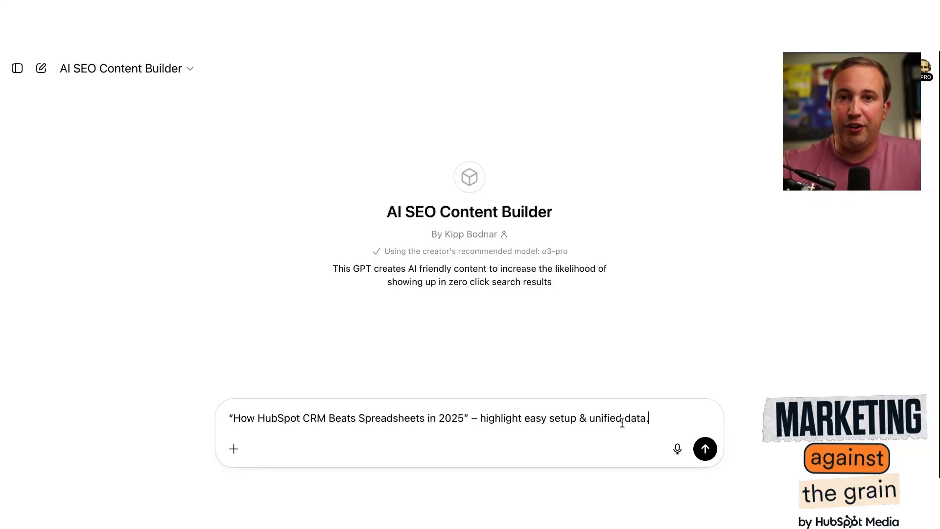
pyautogui.click(705, 448)
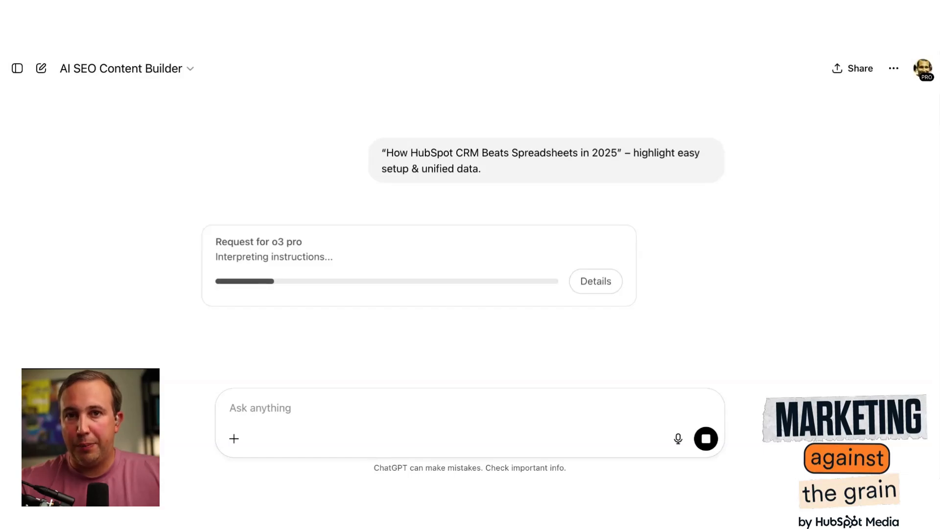
pyautogui.moveTo(713, 318)
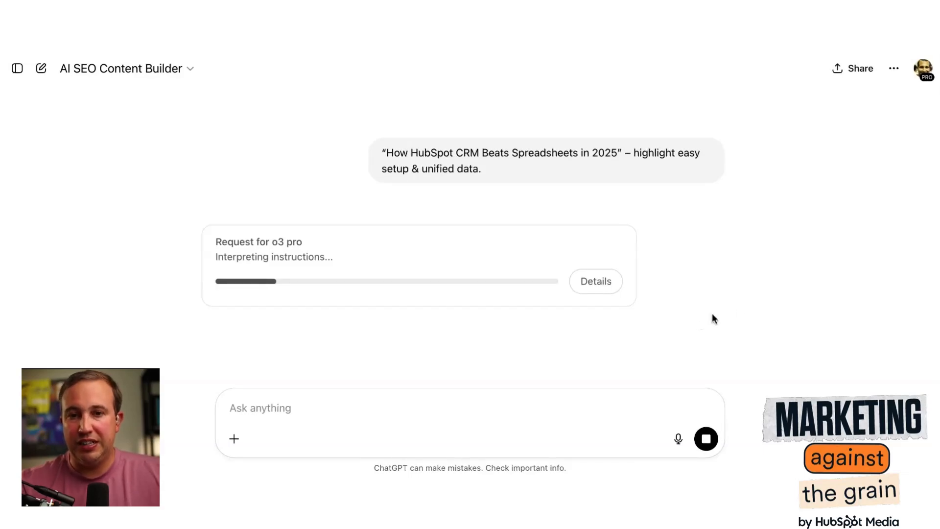
pyautogui.moveTo(755, 286)
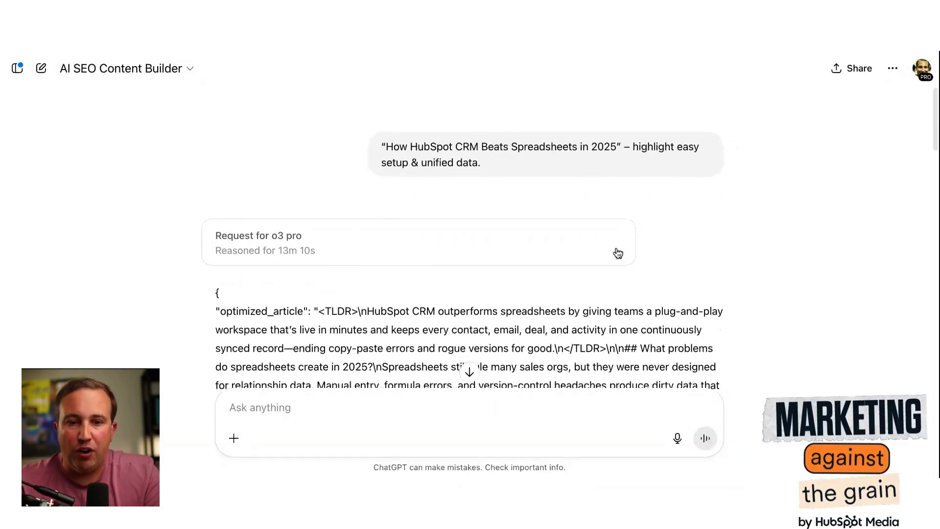
pyautogui.scroll(-3)
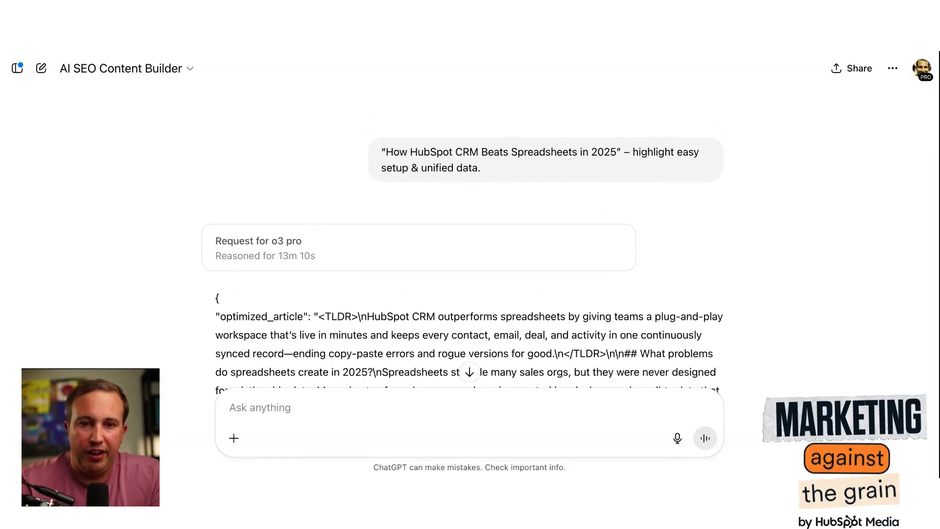
pyautogui.scroll(-3)
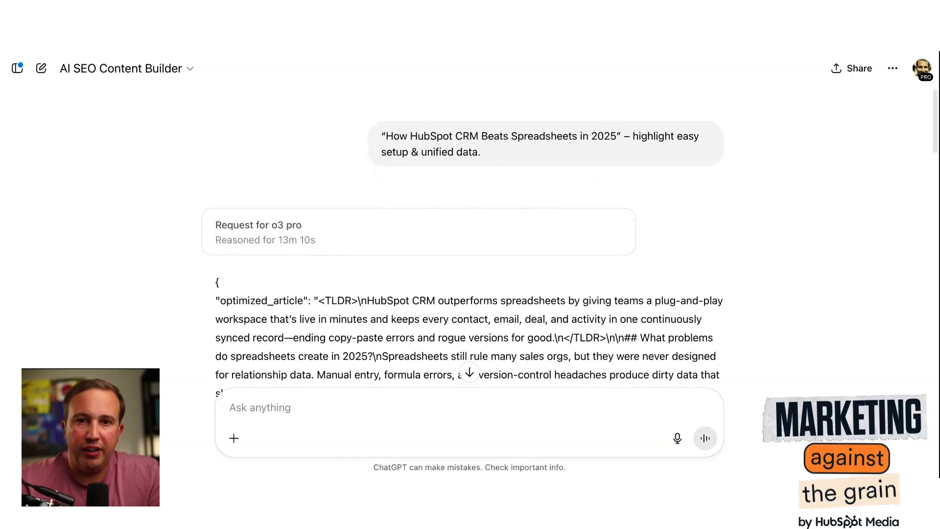
pyautogui.scroll(-3)
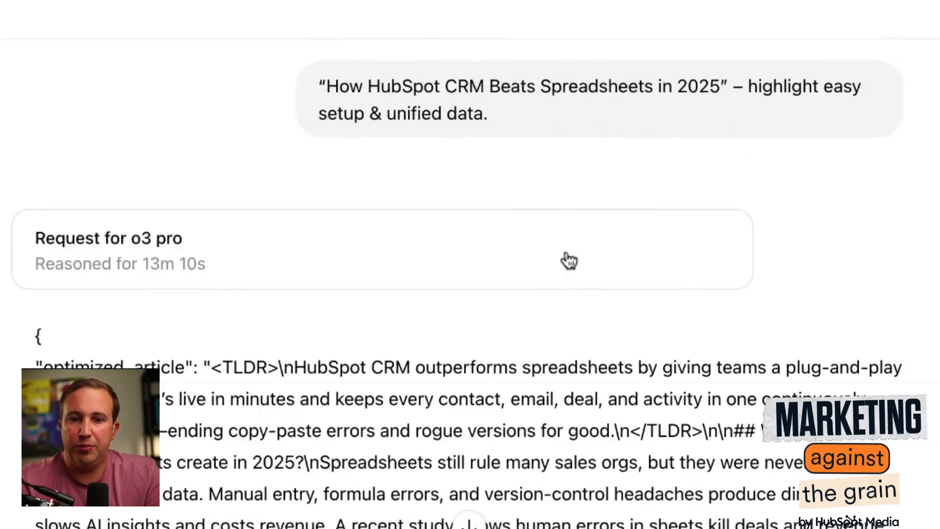
pyautogui.scroll(-3)
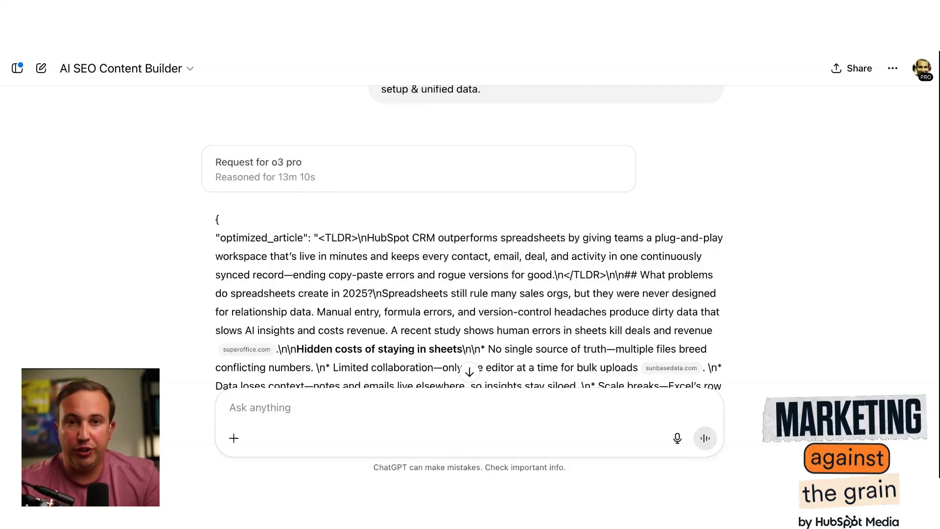
pyautogui.scroll(-3)
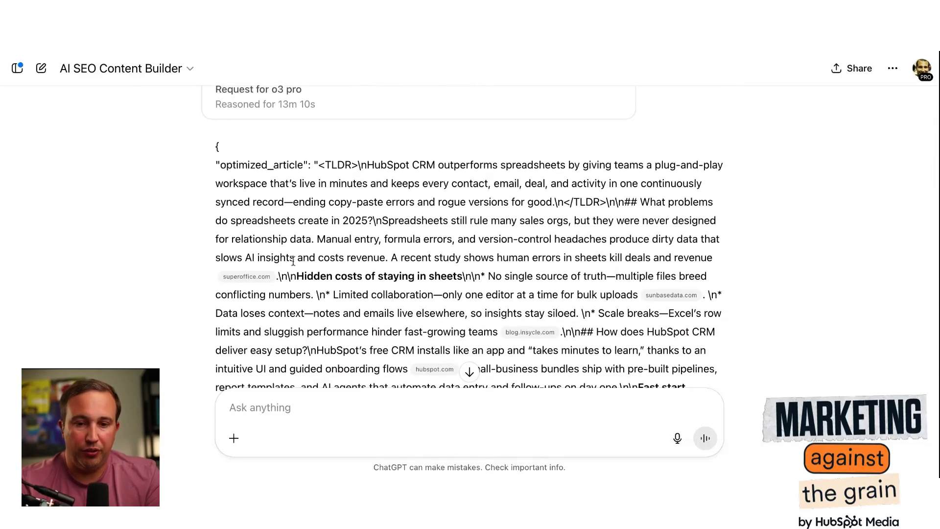
pyautogui.scroll(-3)
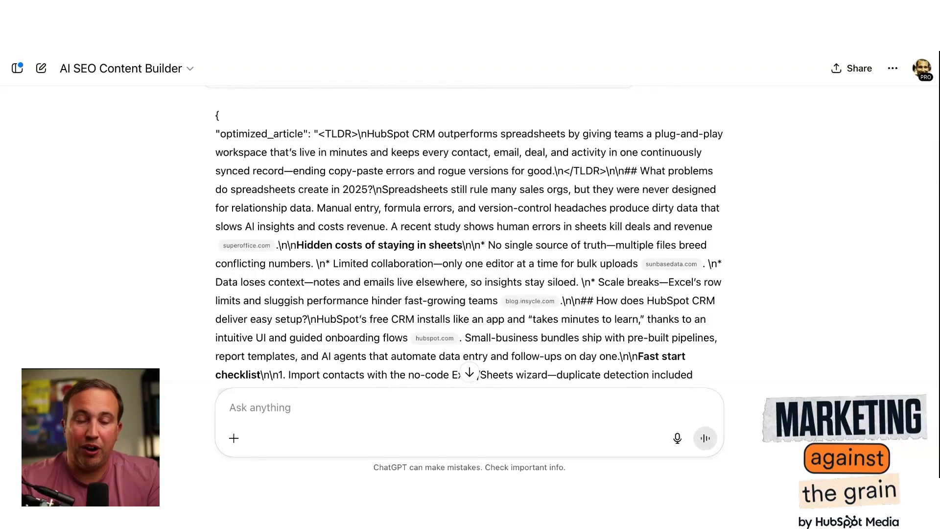
pyautogui.scroll(-3)
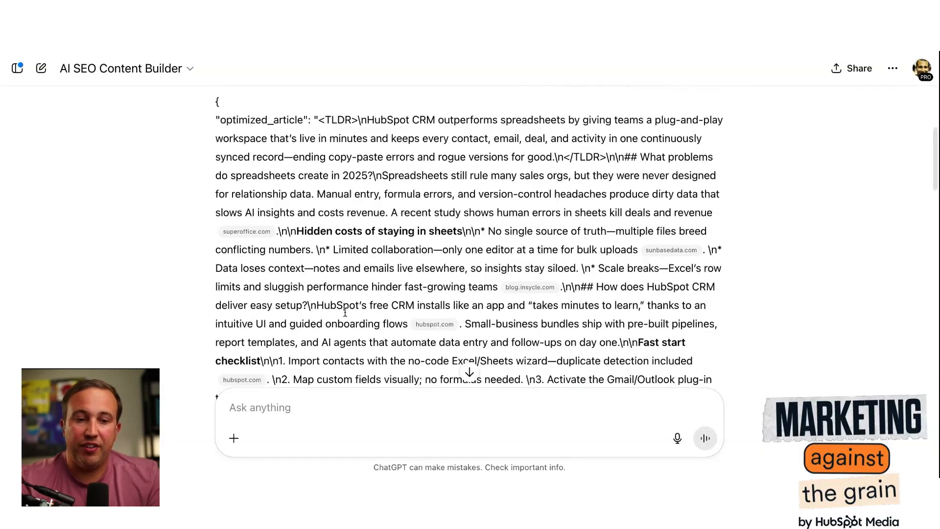
pyautogui.scroll(-3)
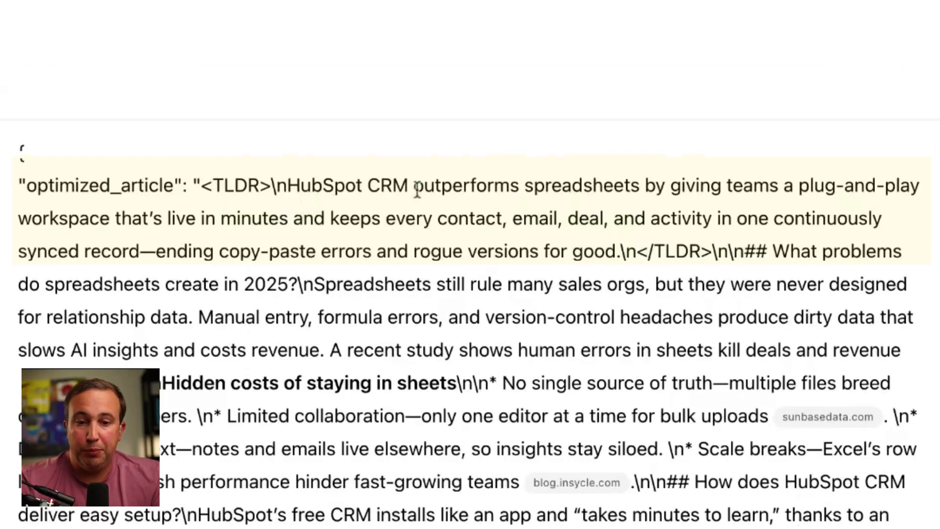
pyautogui.moveTo(768, 205)
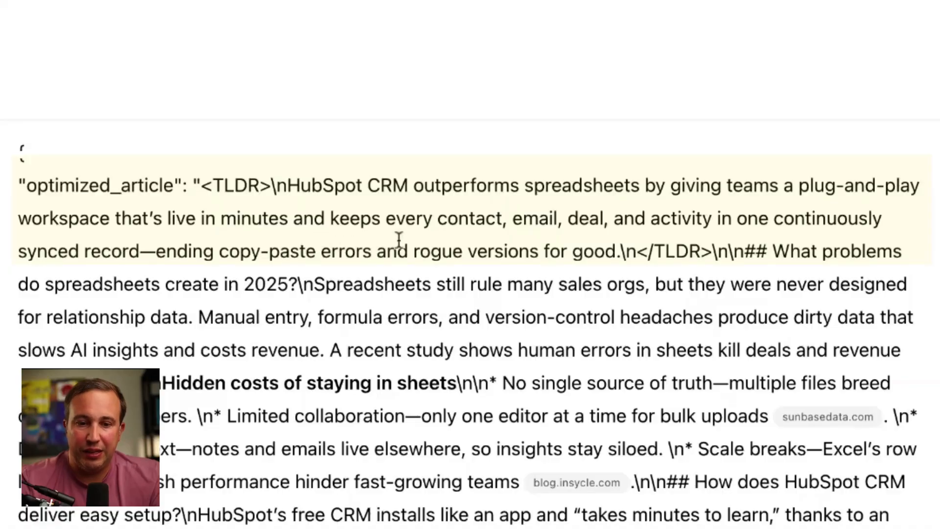
pyautogui.moveTo(761, 219)
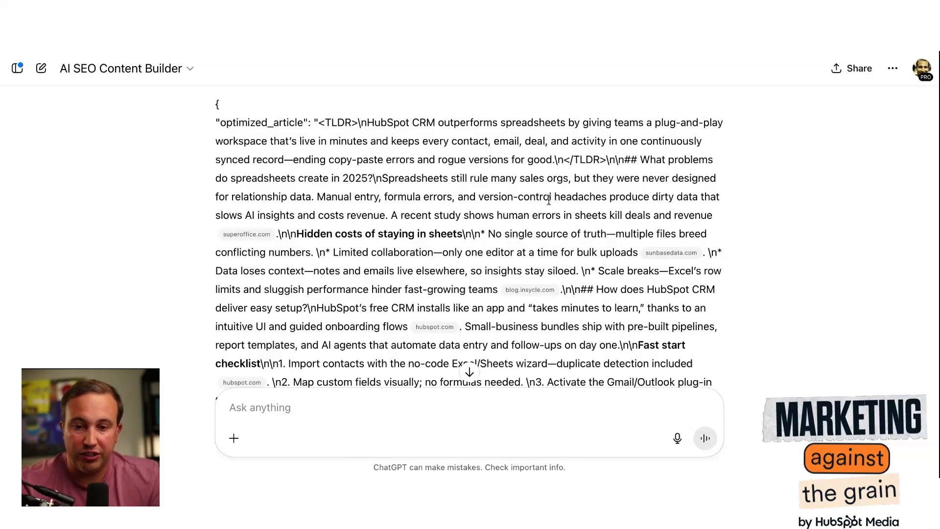
pyautogui.scroll(-3)
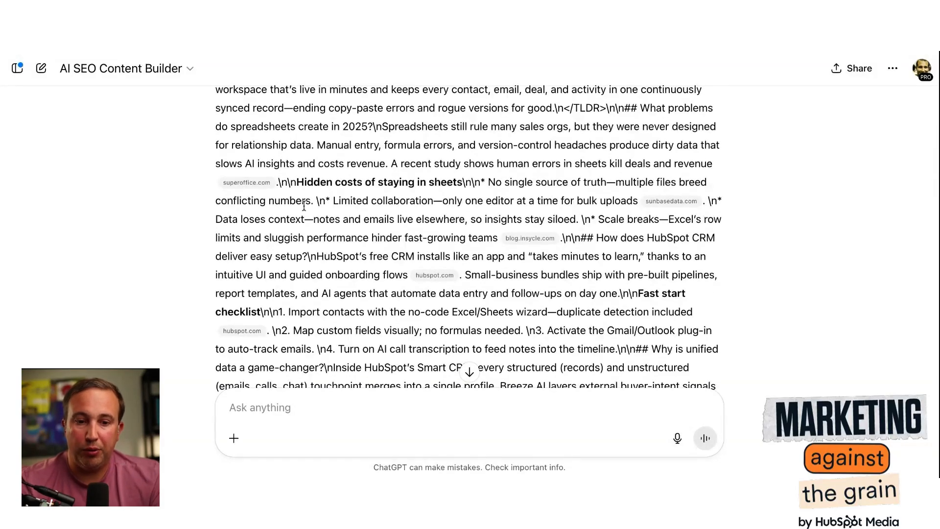
pyautogui.scroll(-3)
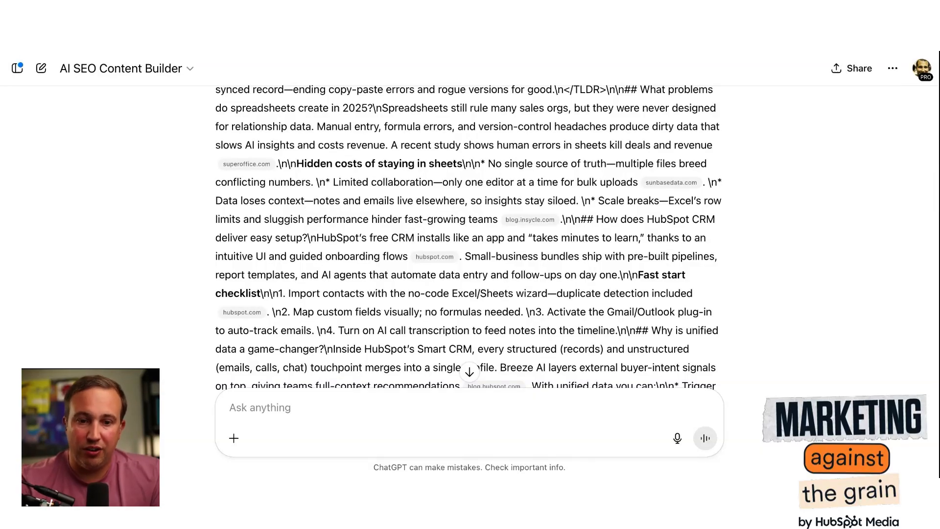
pyautogui.scroll(-3)
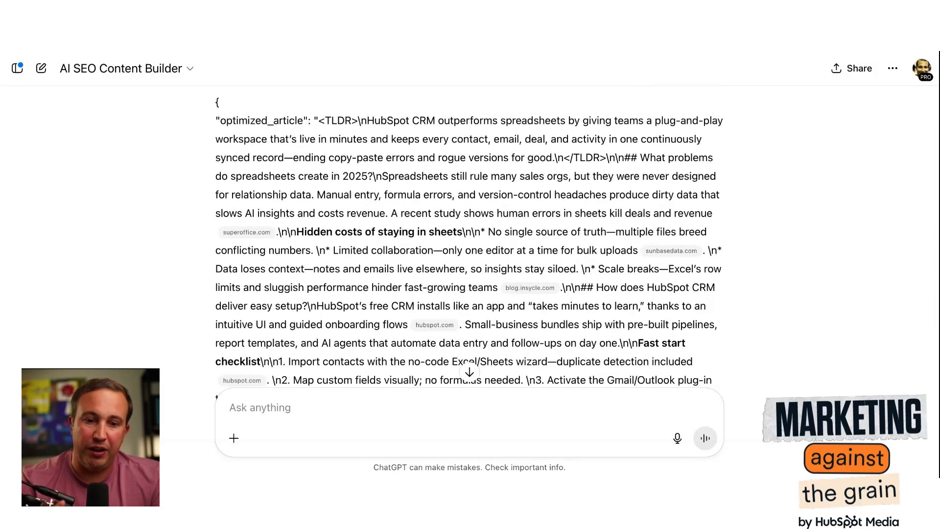
pyautogui.scroll(-3)
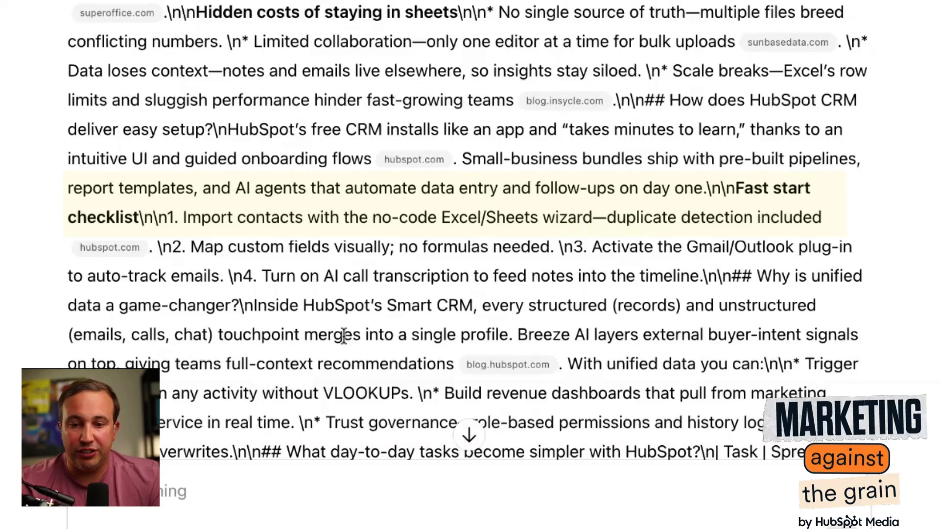
pyautogui.scroll(-3)
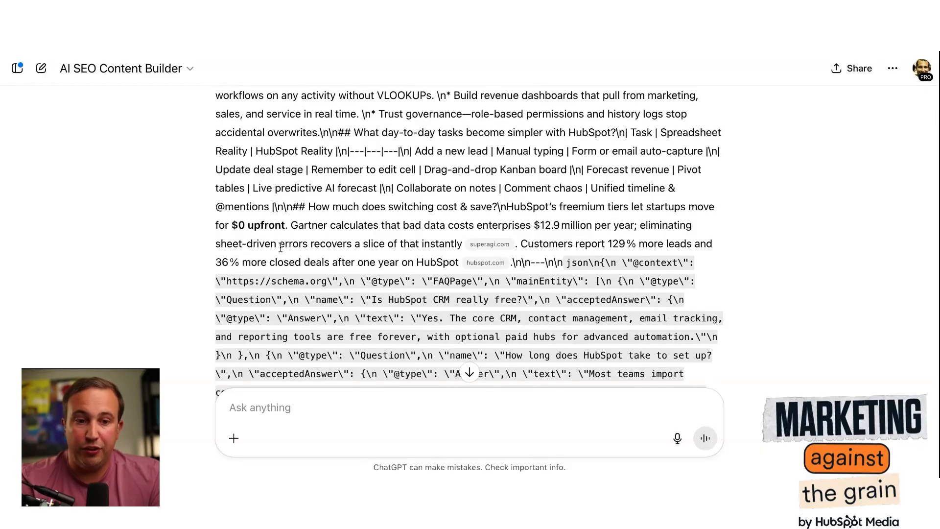
pyautogui.scroll(-3)
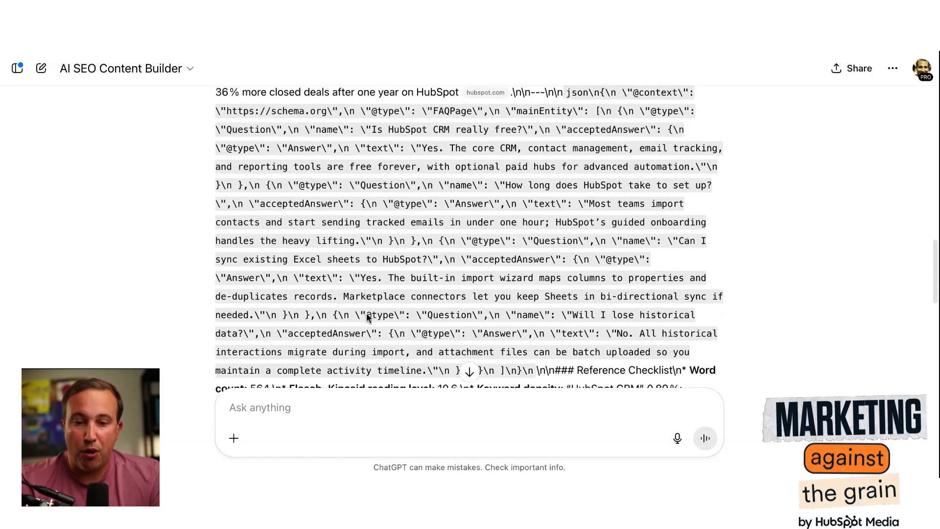
pyautogui.scroll(-3)
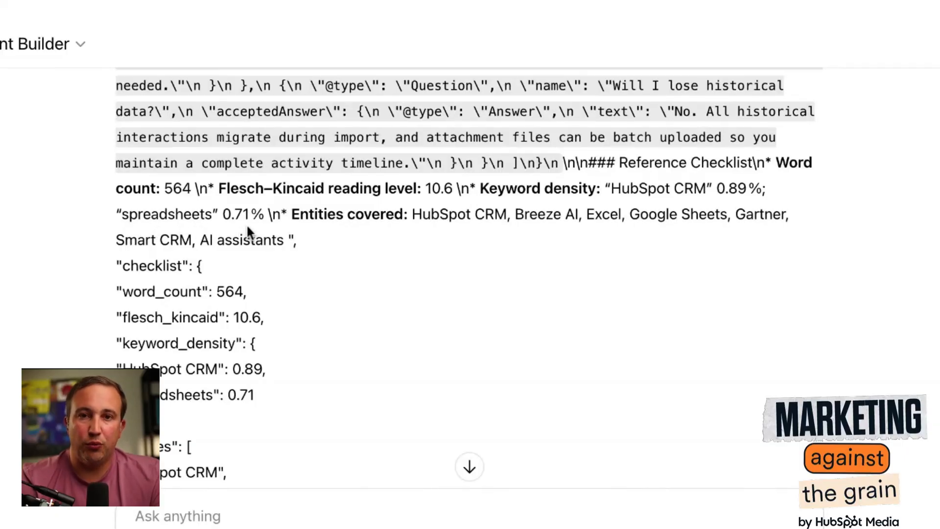
pyautogui.moveTo(453, 235)
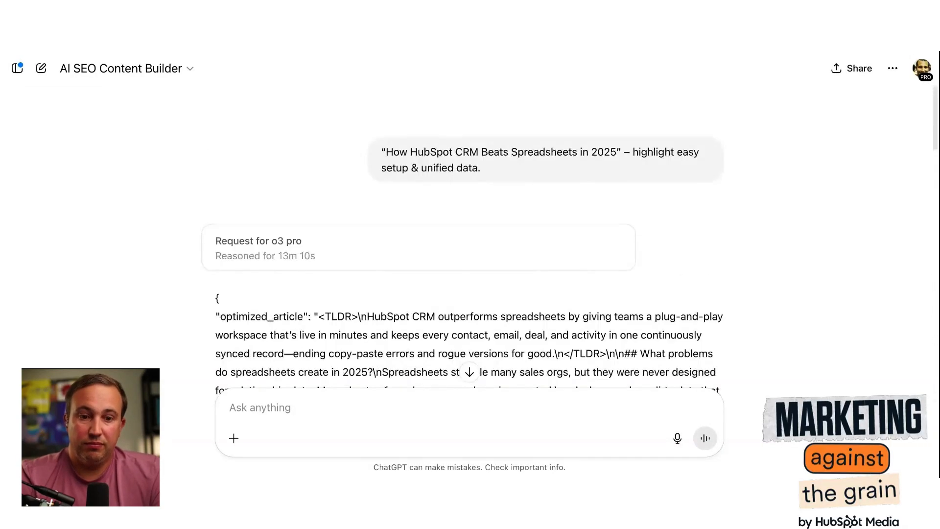
pyautogui.scroll(-3)
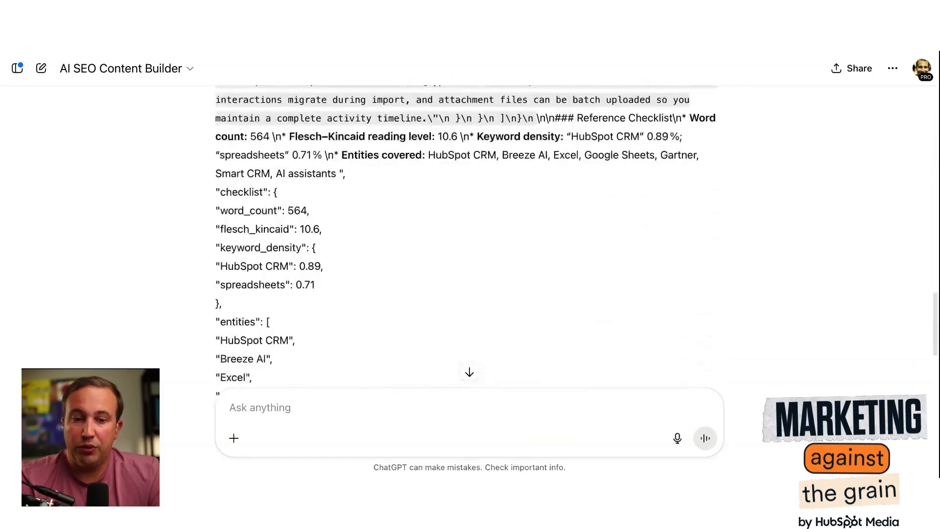
pyautogui.scroll(-3)
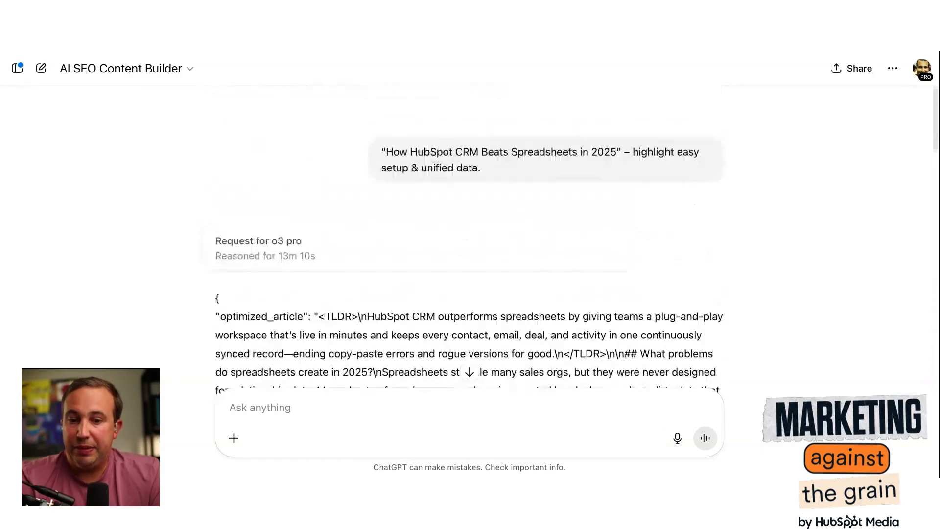
pyautogui.scroll(-3)
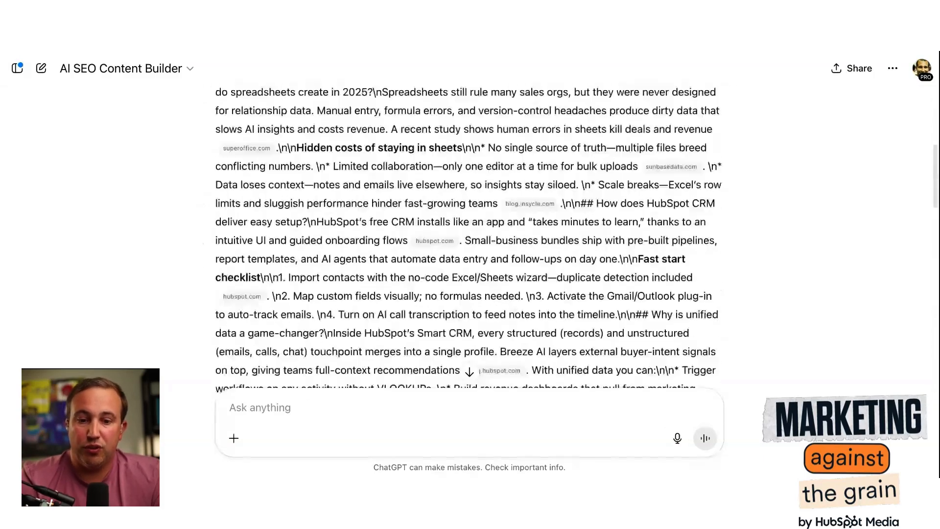
pyautogui.scroll(-3)
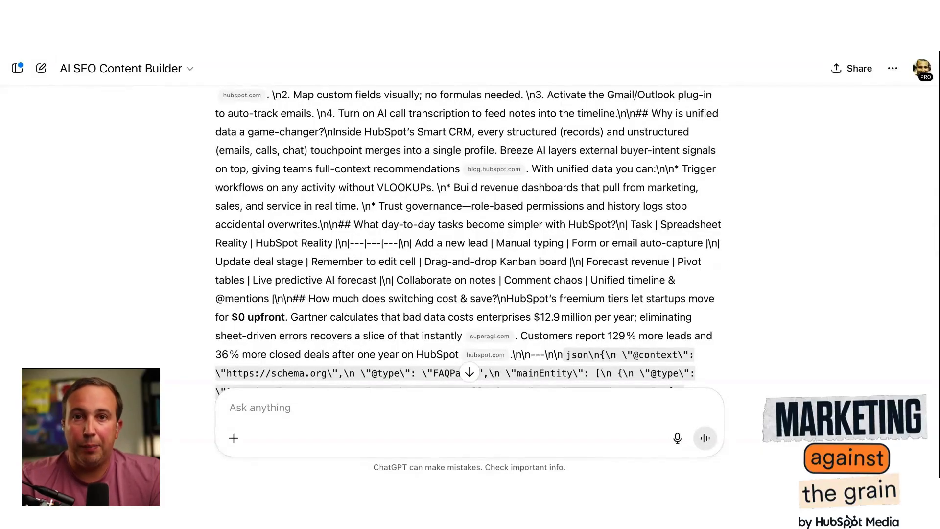